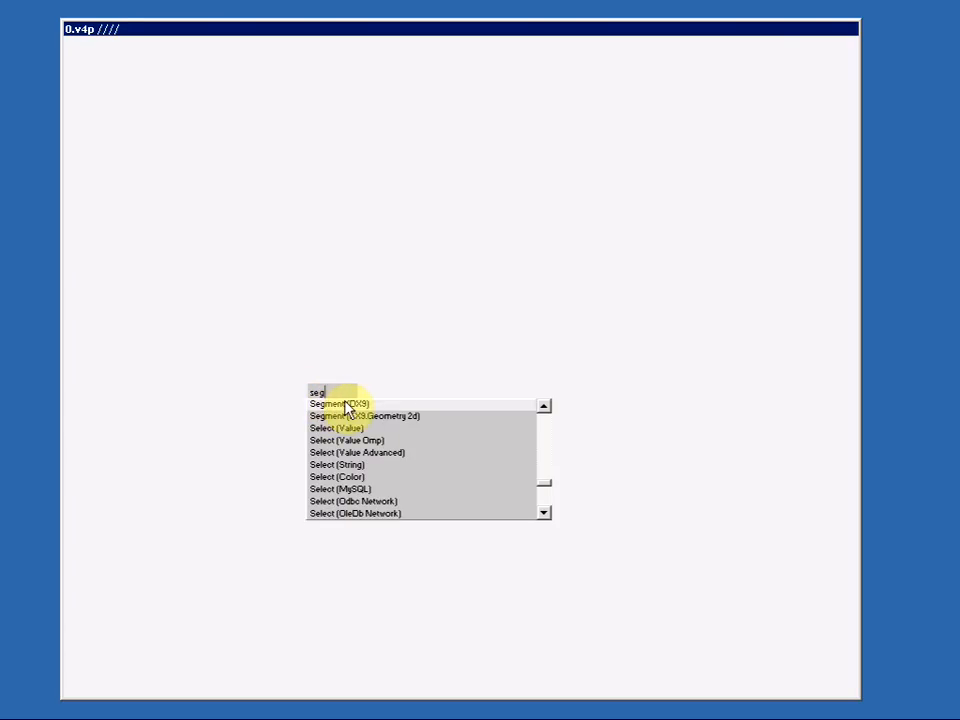
- Create the Segment (EX9) node from the search results and start searching for a Renderer
click(340, 403)
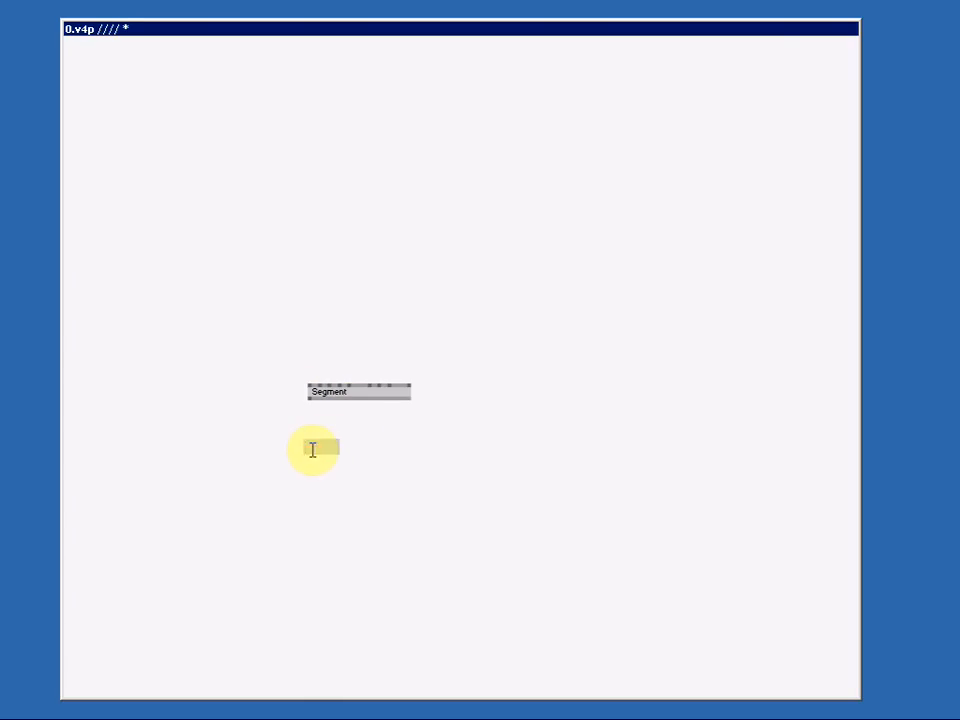
text(ren)
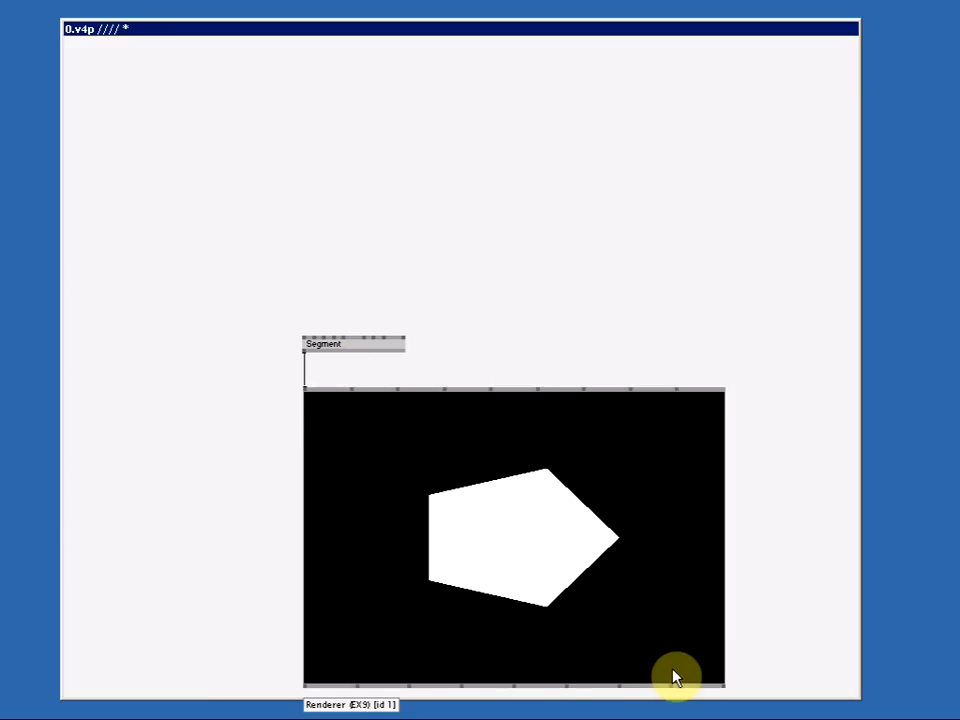
mouse_move(688, 675)
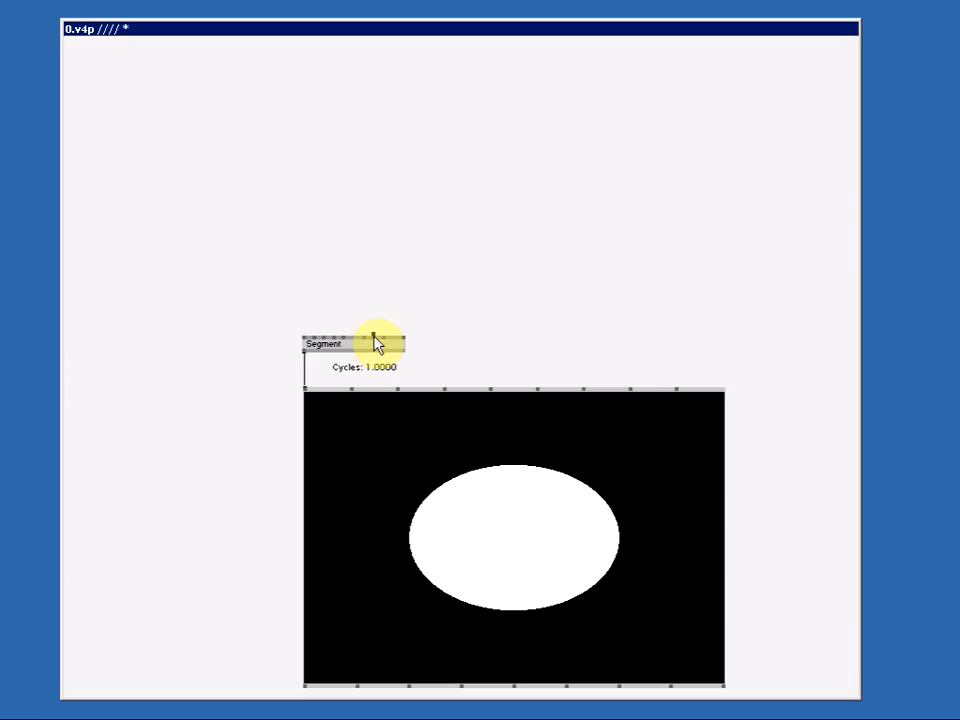
- Set Segment Cycles to 0.5 and raise Inner Radius to form a thin arc
click(392, 329)
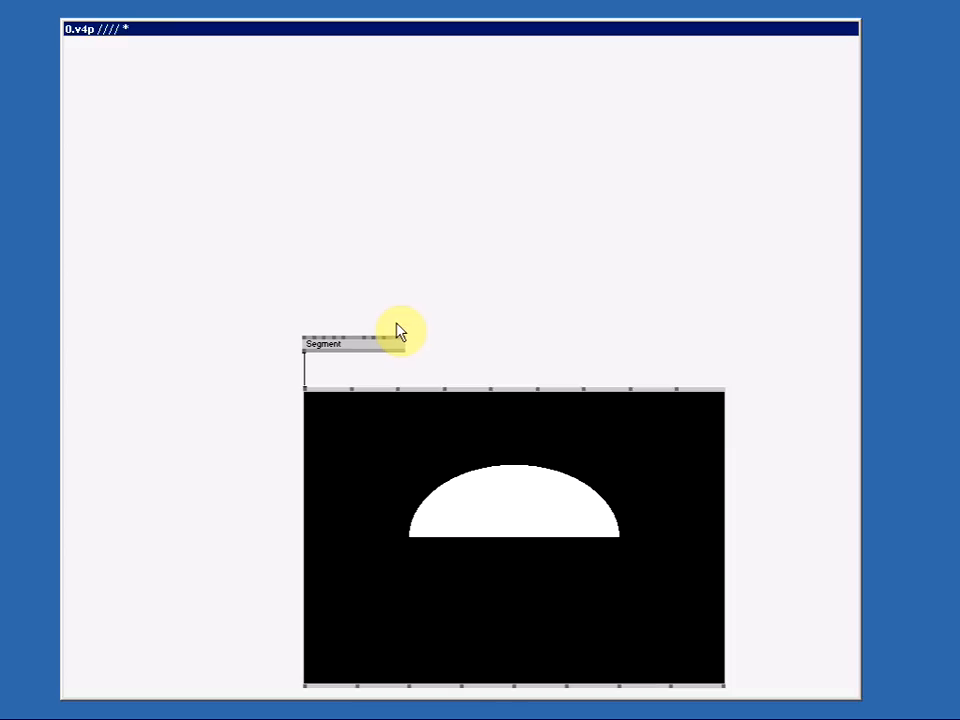
mouse_move(385, 338)
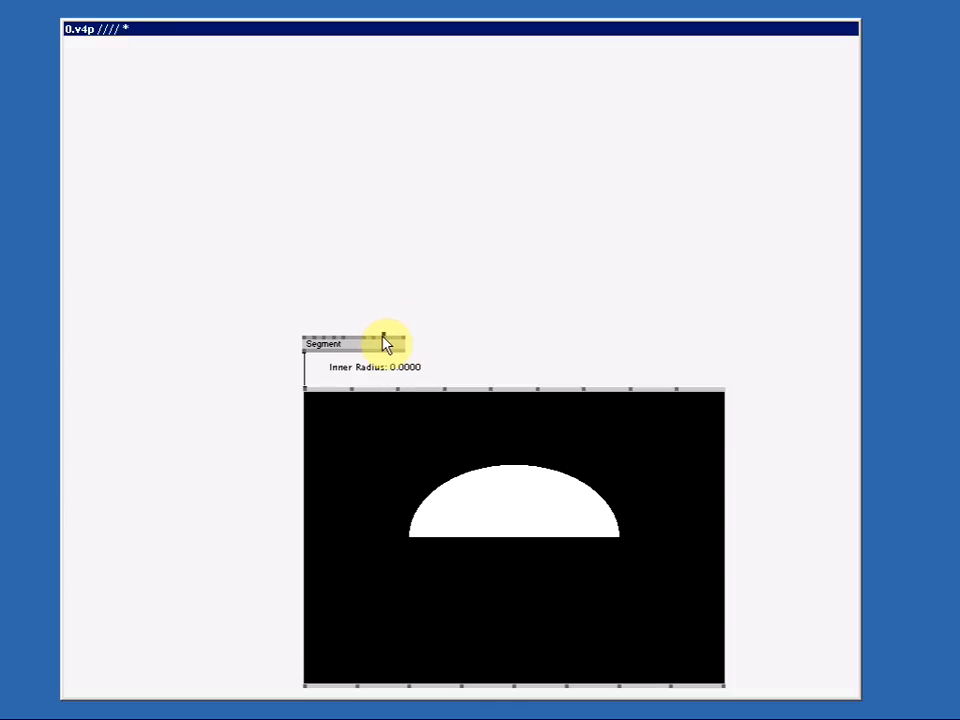
drag(385, 343, 390, 335)
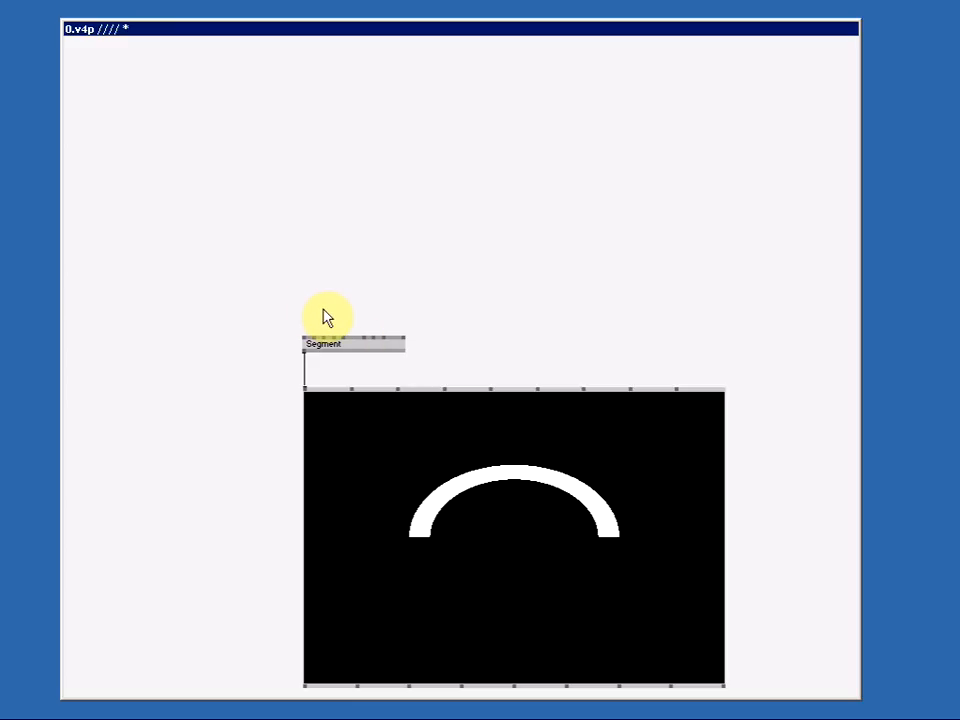
- Add Transform (3d) and LinearSpread nodes, setting LinearSpread Alignment to Centered
text(t)
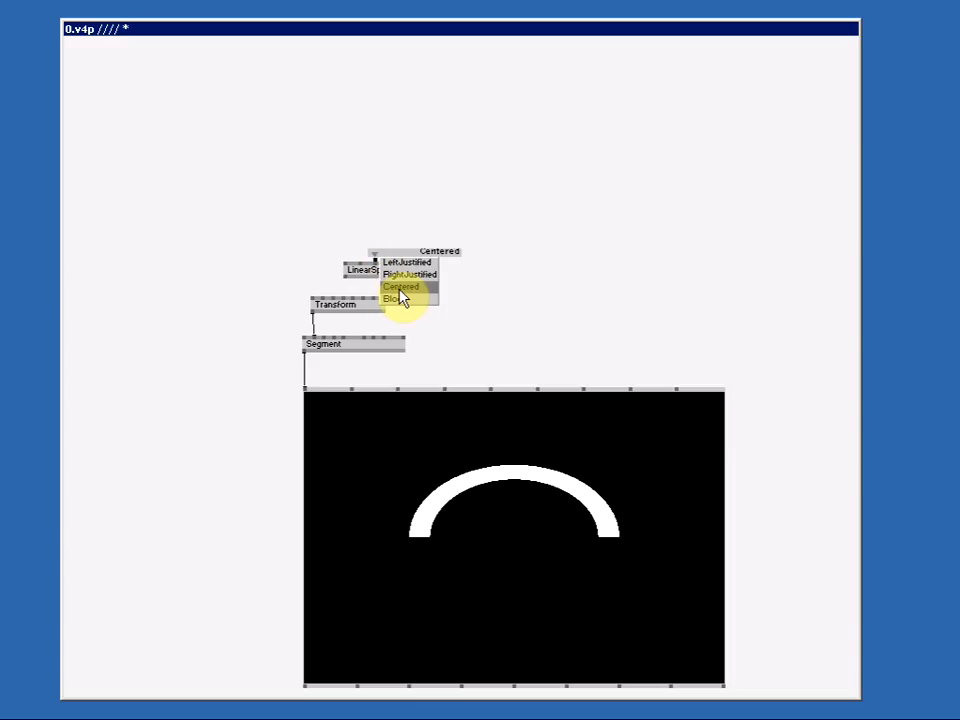
click(402, 288)
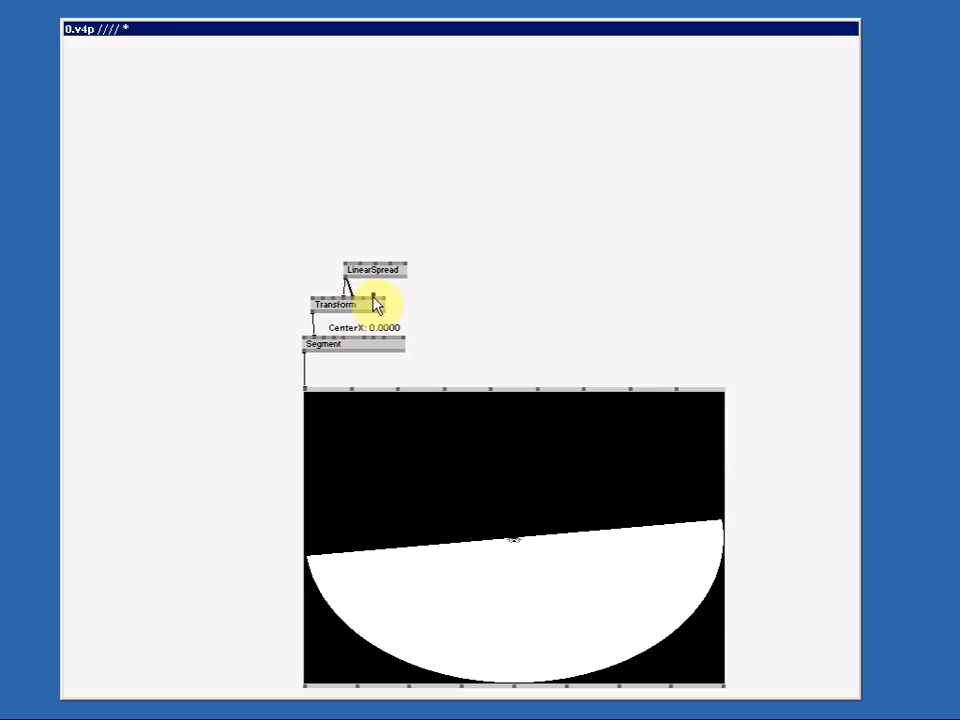
mouse_move(447, 288)
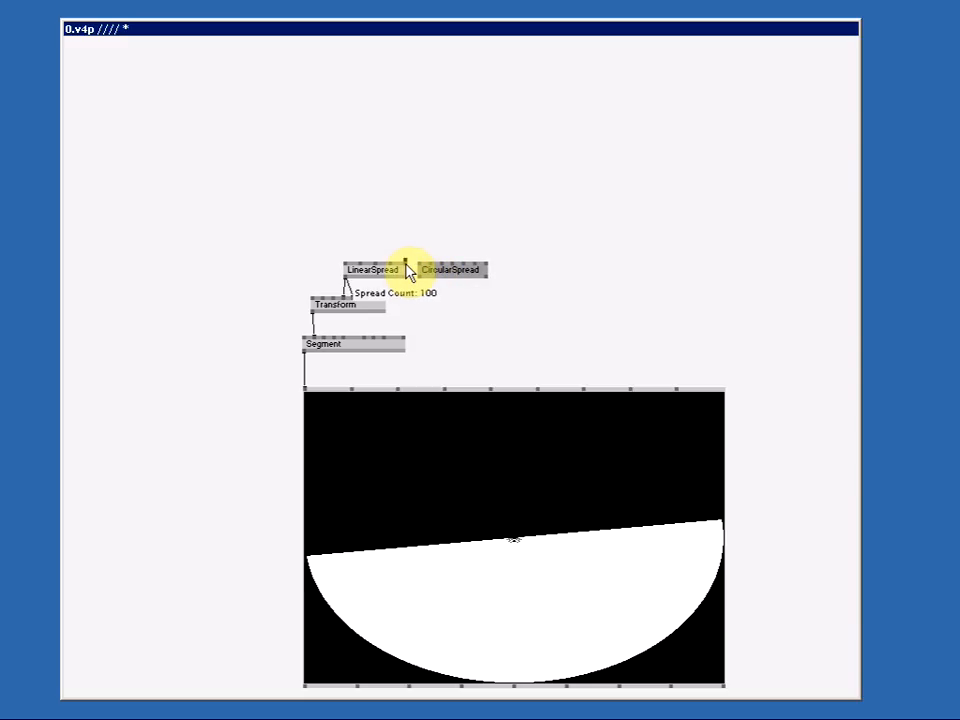
mouse_move(438, 238)
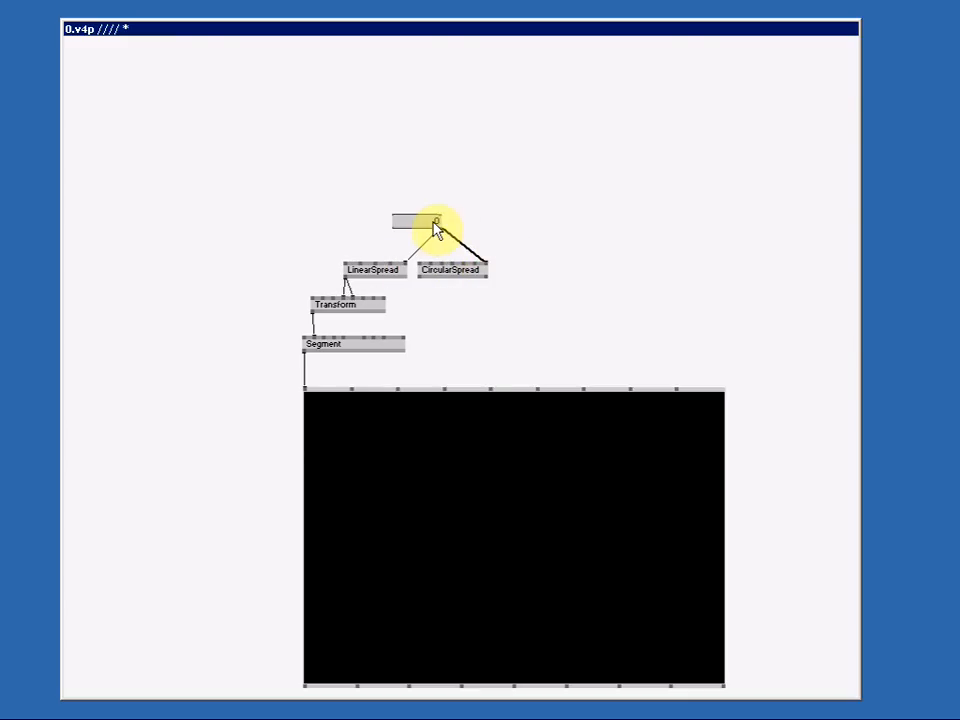
- Enter 100 in an IOBox linked to both Spread Count pins
text(100)
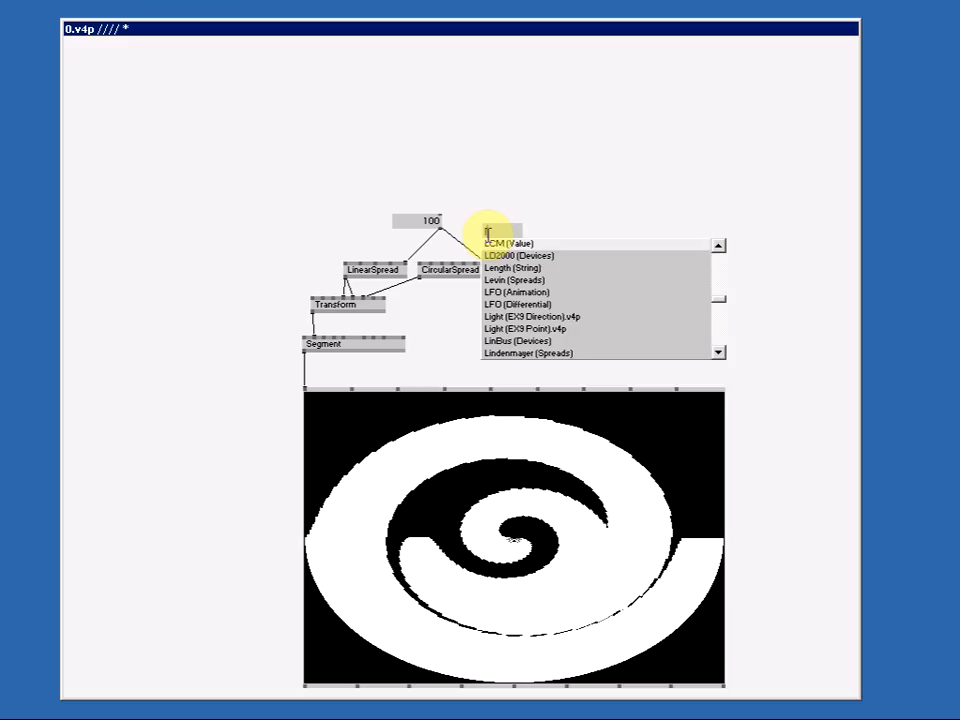
- Add an LFO (Animation) node and wire a toggle IOBox into it
text(lfo)
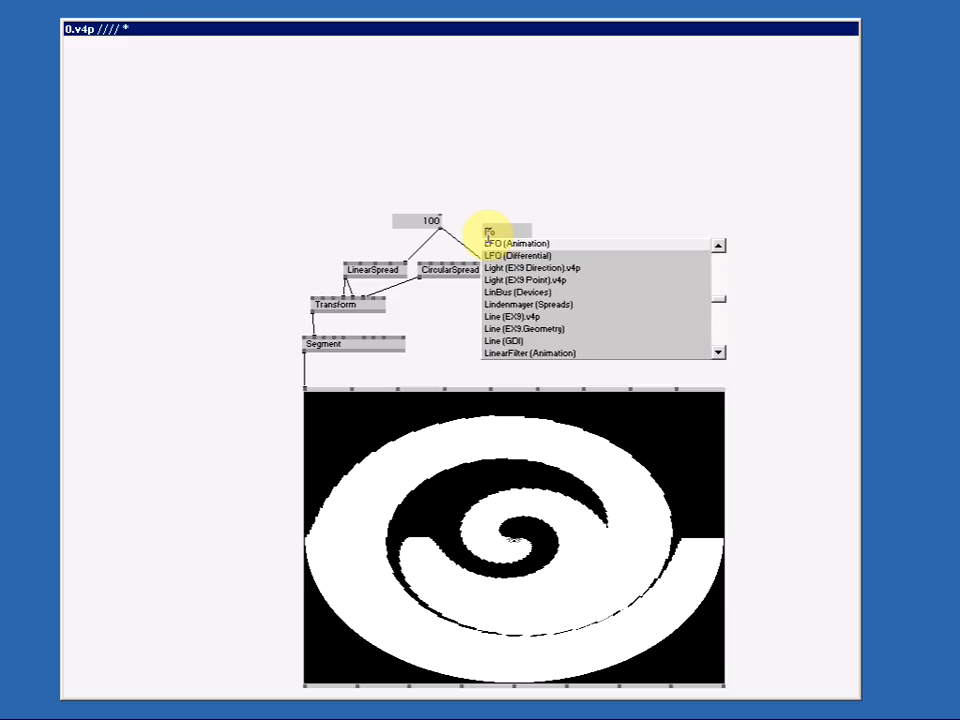
click(519, 242)
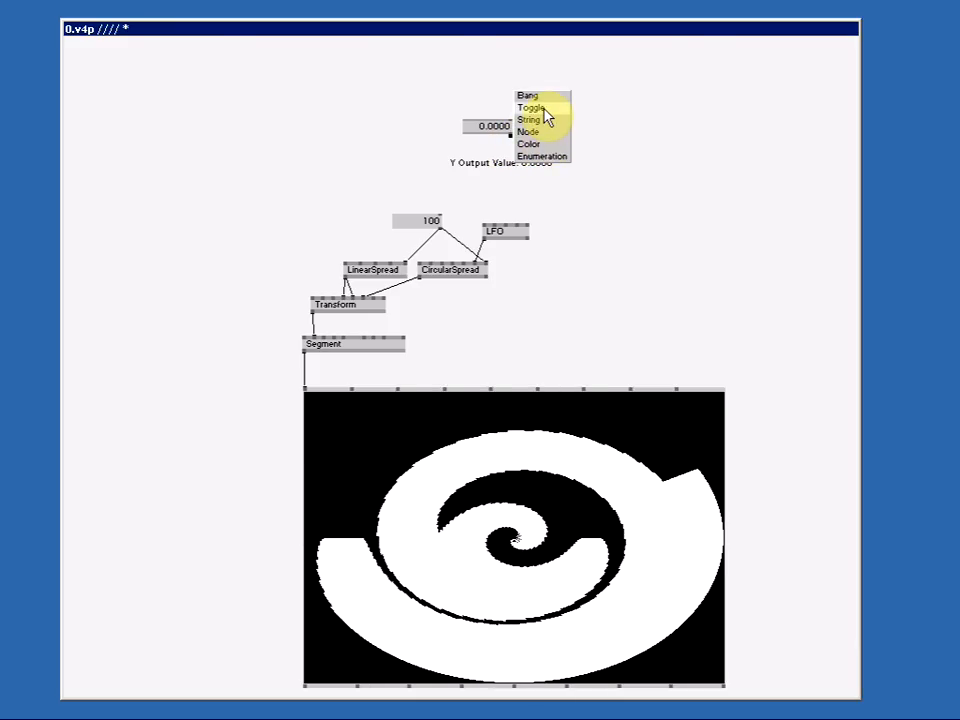
click(531, 108)
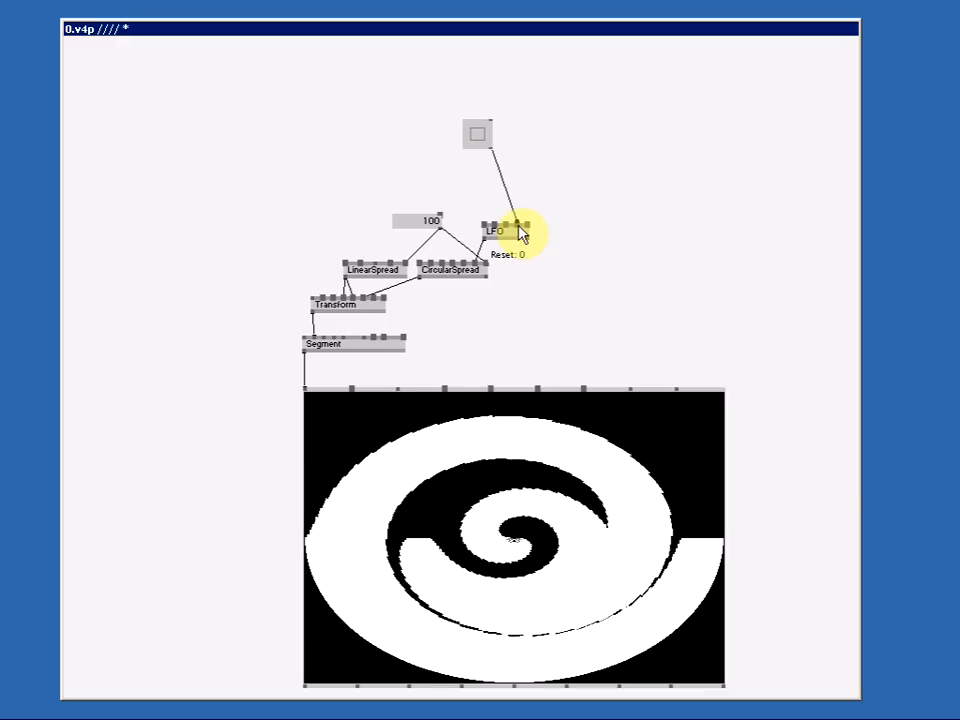
click(500, 228)
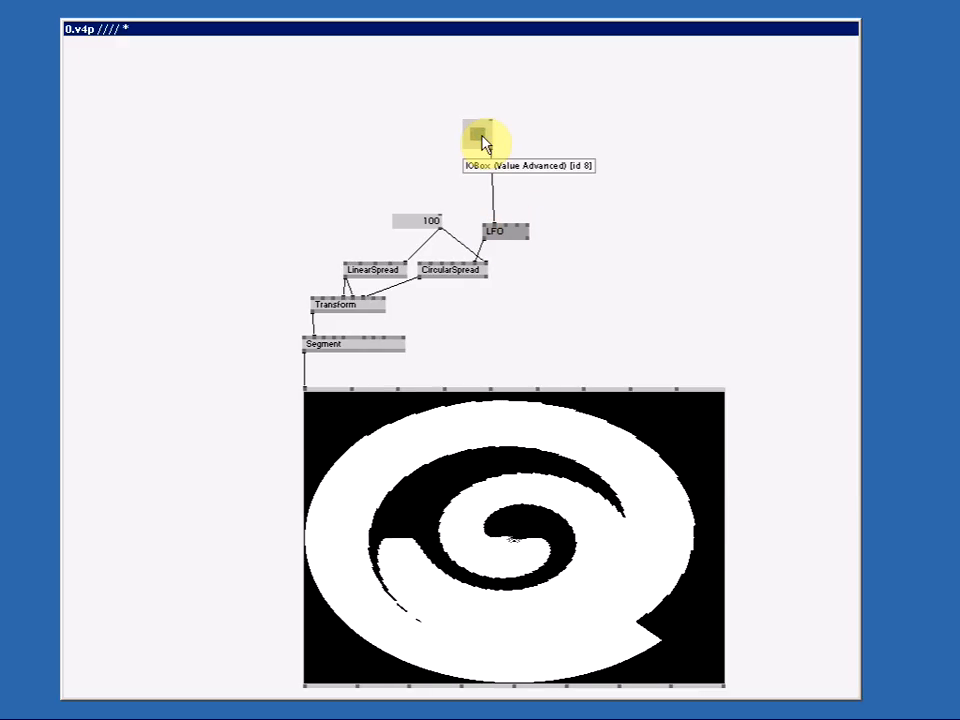
mouse_move(393, 310)
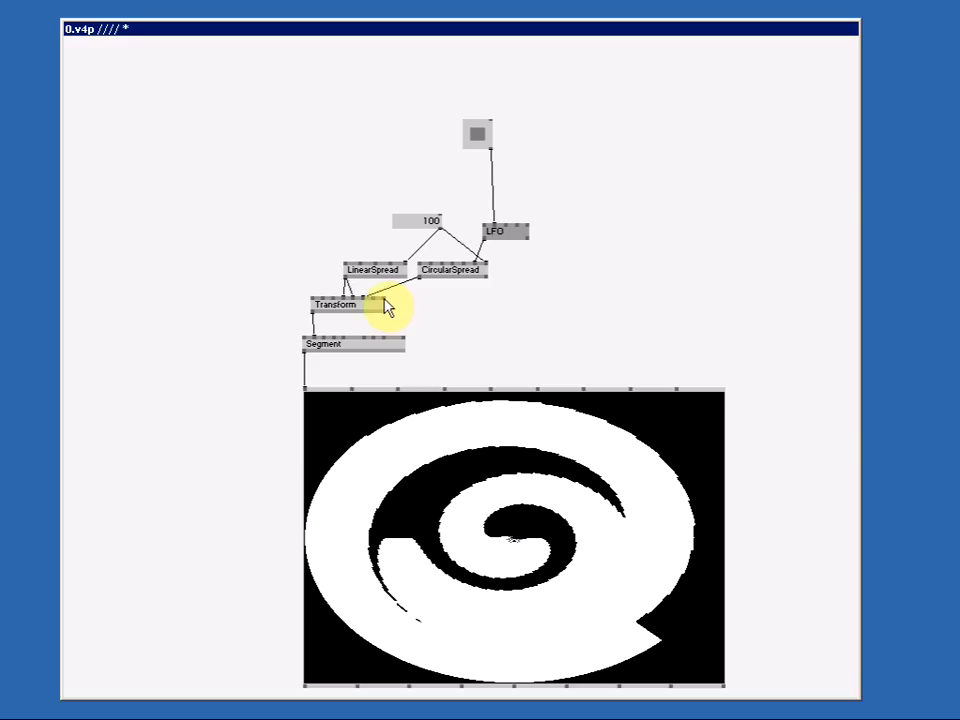
mouse_move(383, 303)
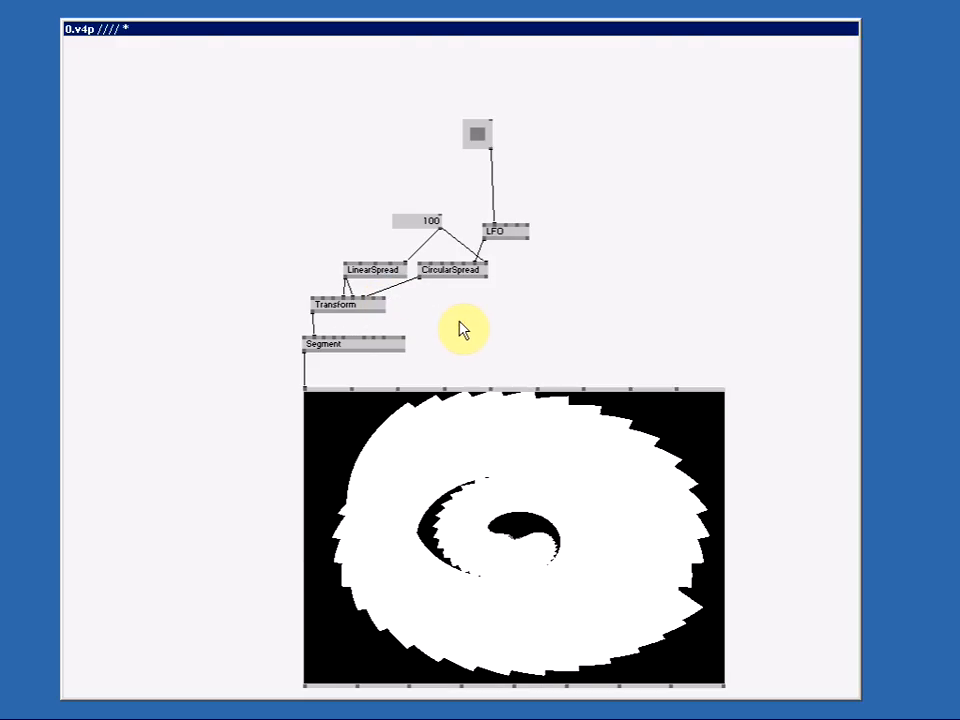
mouse_move(548, 332)
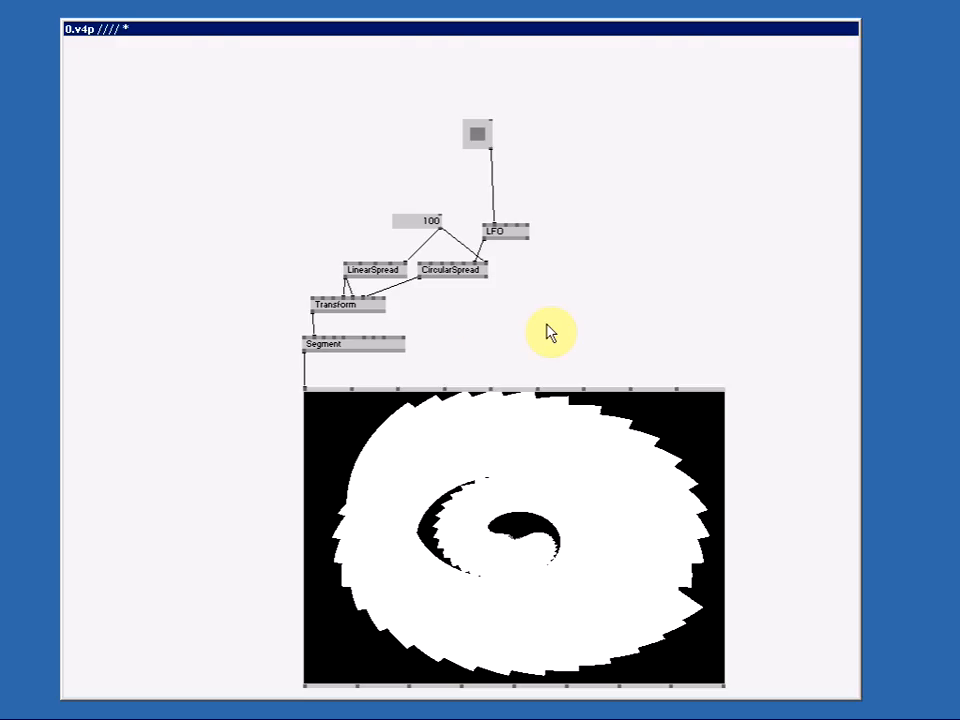
- Save the patch as WickedSegmentNr2.v4p using Patch > Save As
right_click(550, 332)
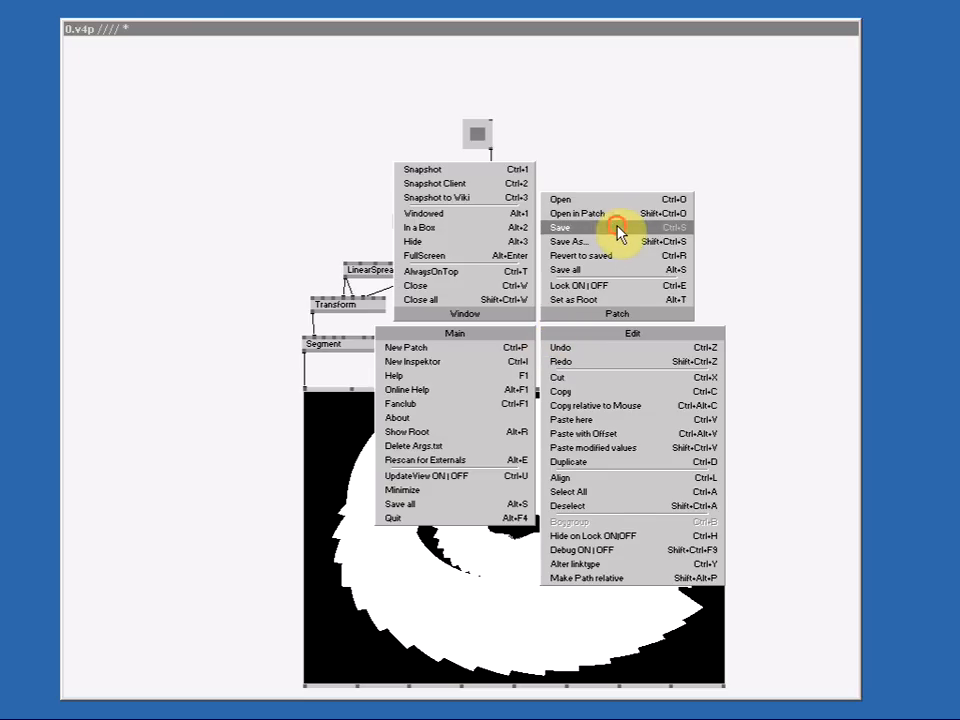
click(573, 241)
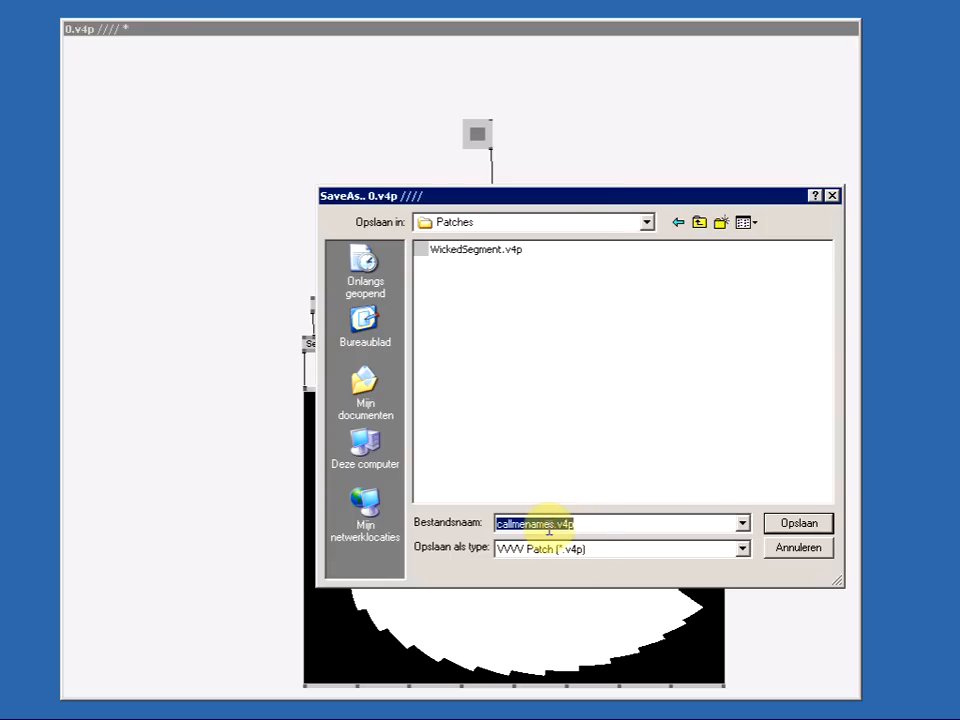
text(WickedSegmentNr)
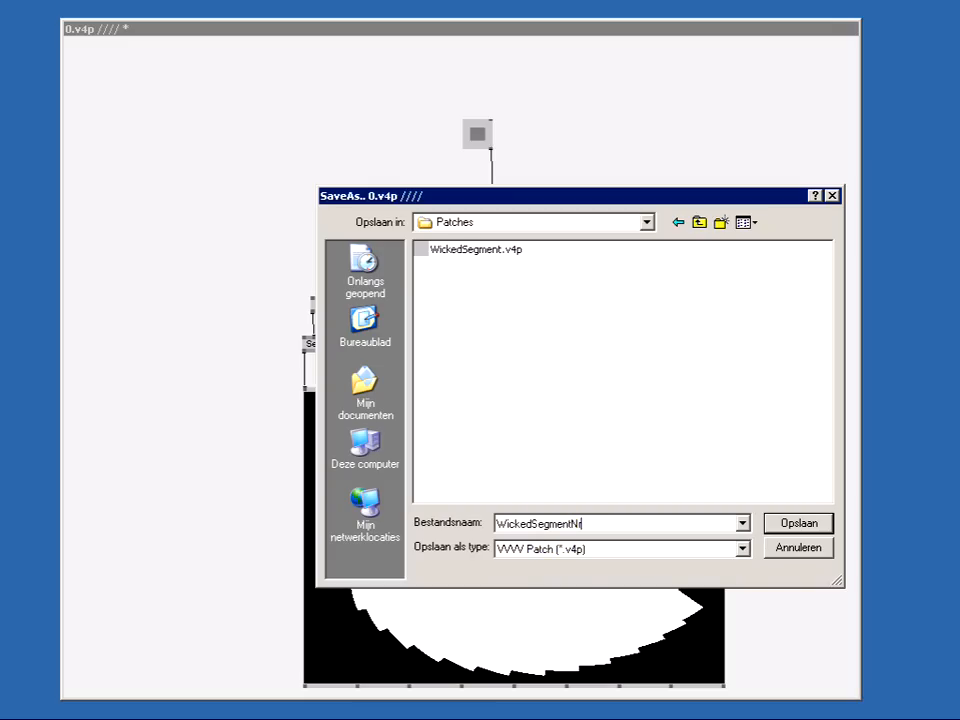
text(2)
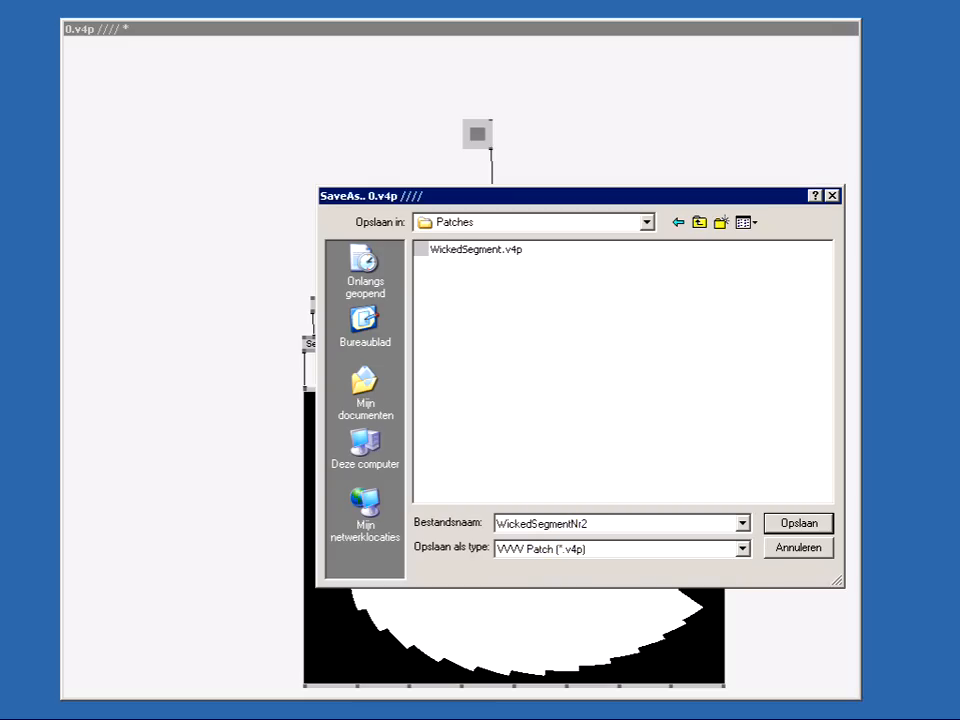
click(797, 523)
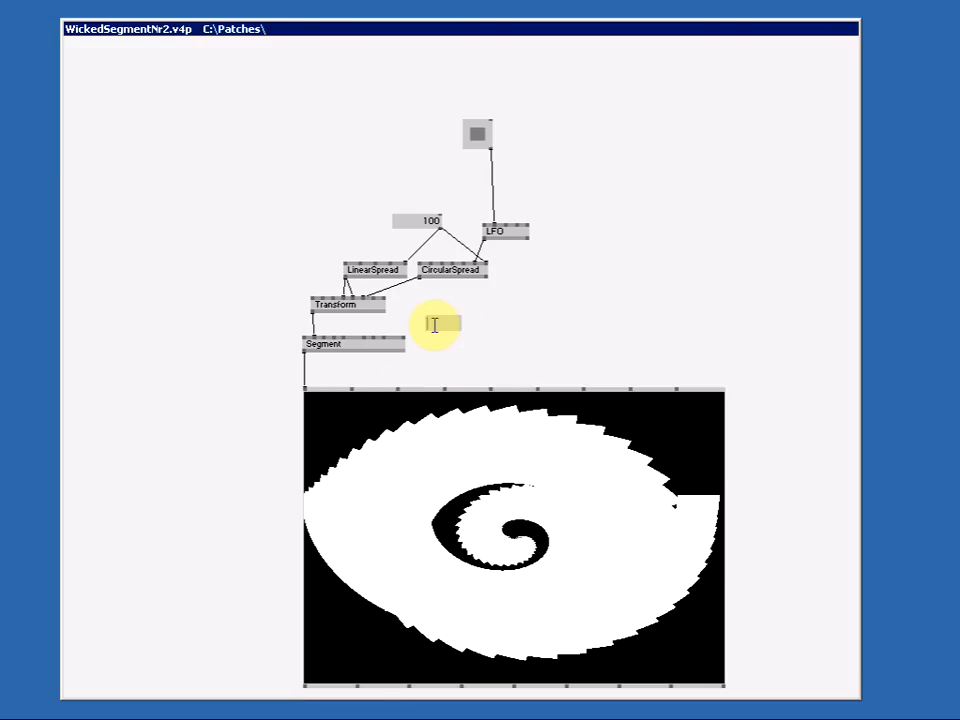
- Add an HSV (Color Join) node and connect it to Segment's color pin
text(H)
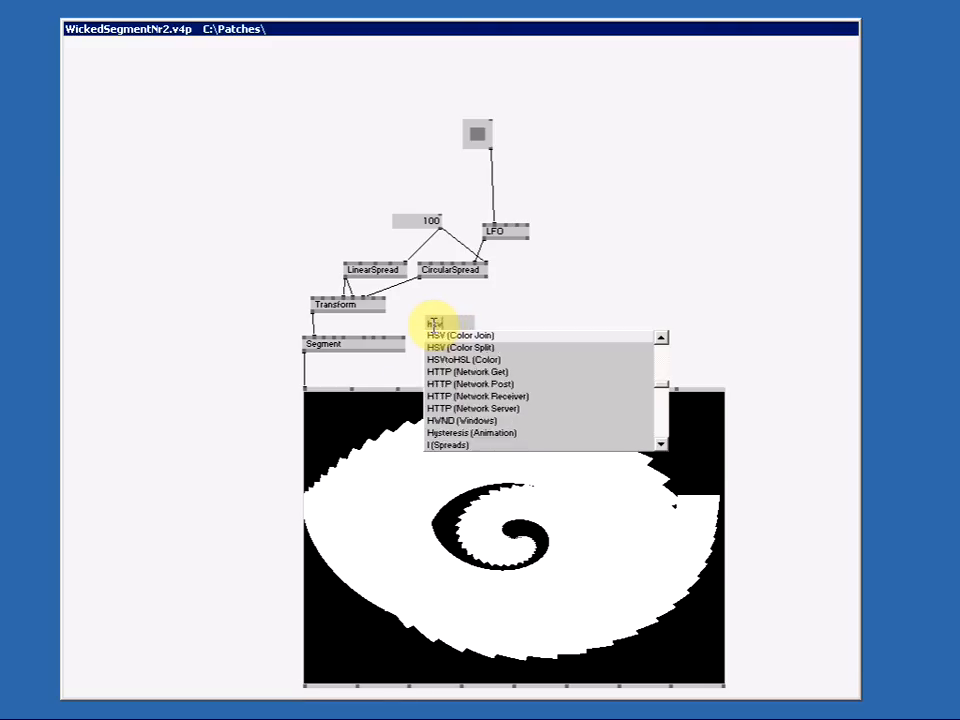
click(437, 322)
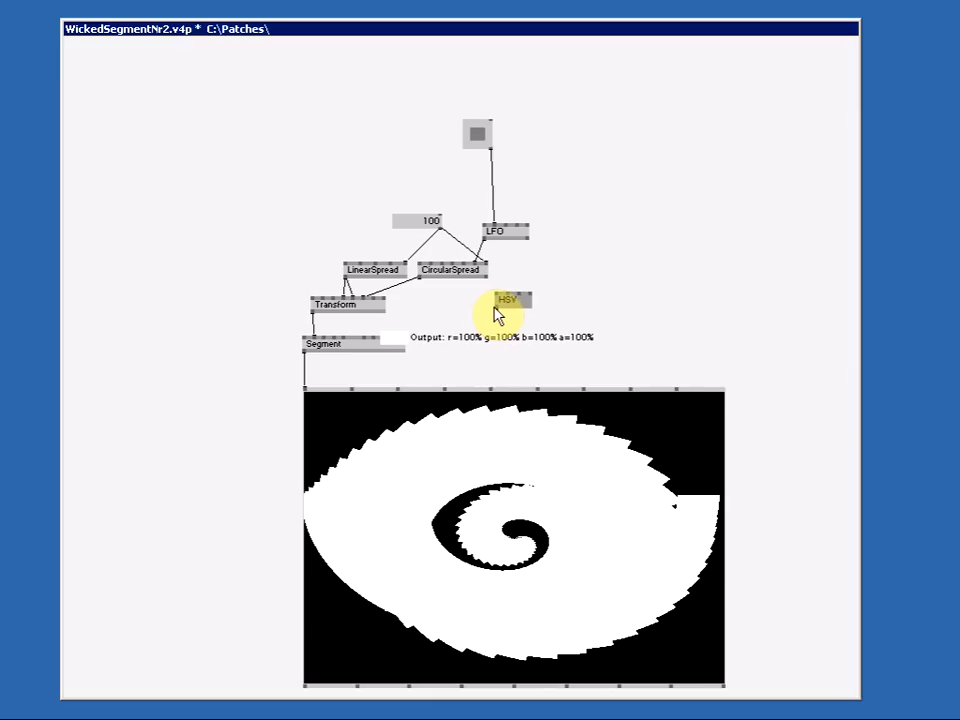
drag(510, 308, 360, 340)
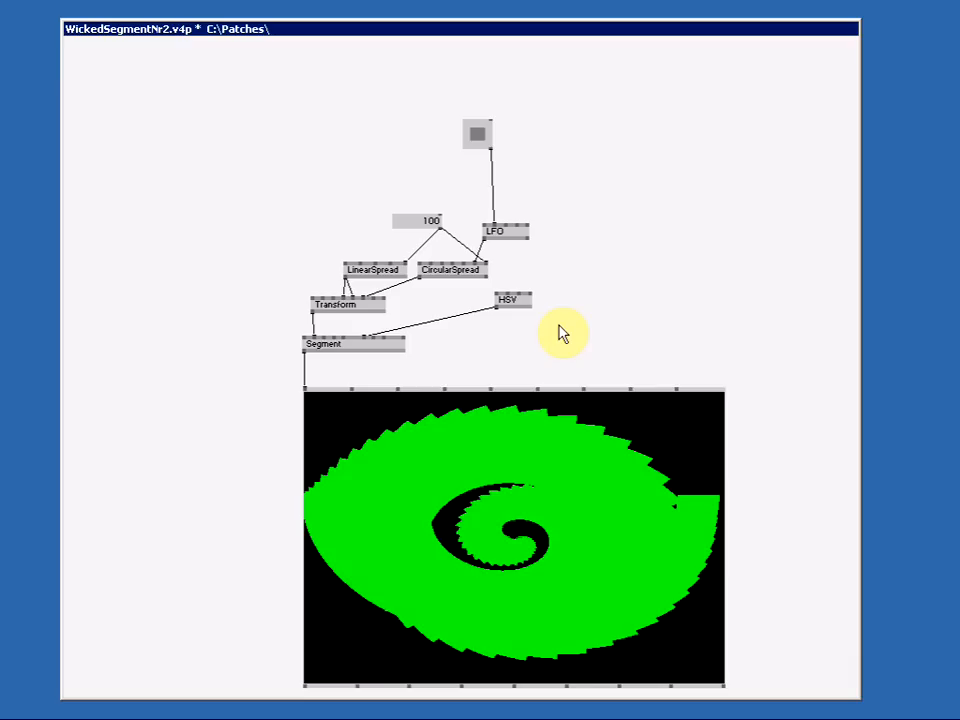
mouse_move(405, 343)
text(ci)
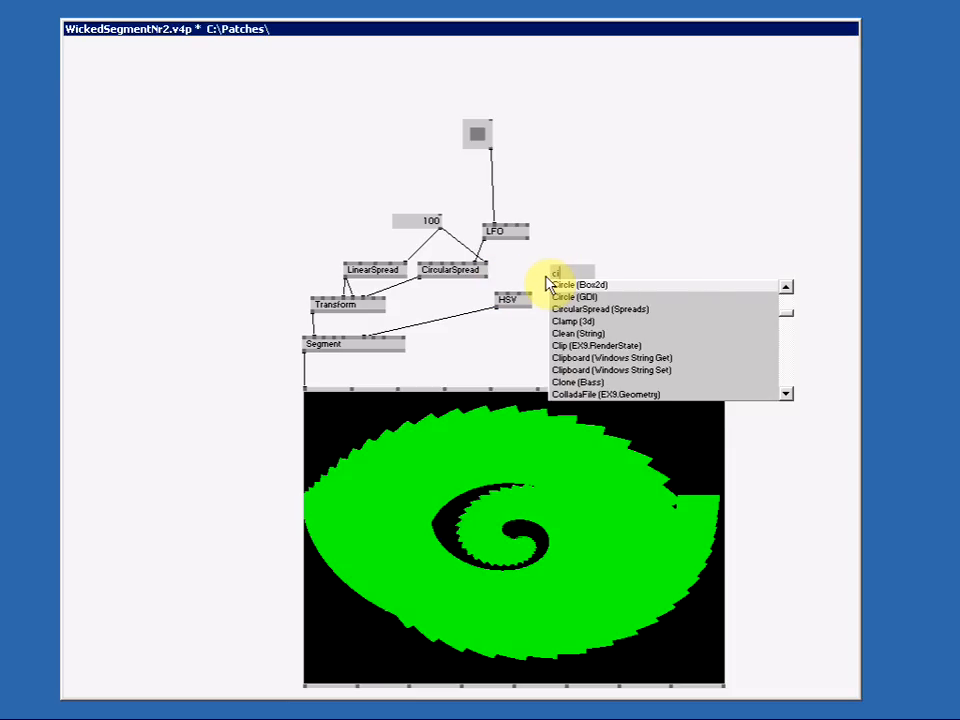
- Add a CircularSpread (Spreads) node beside the HSV node
click(600, 308)
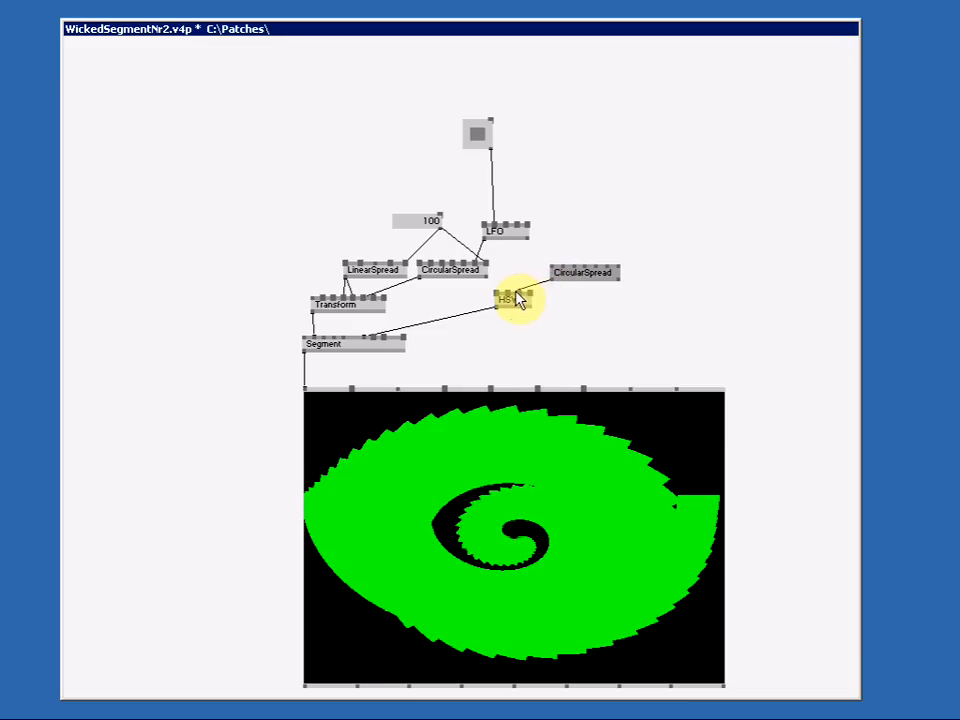
mouse_move(405, 343)
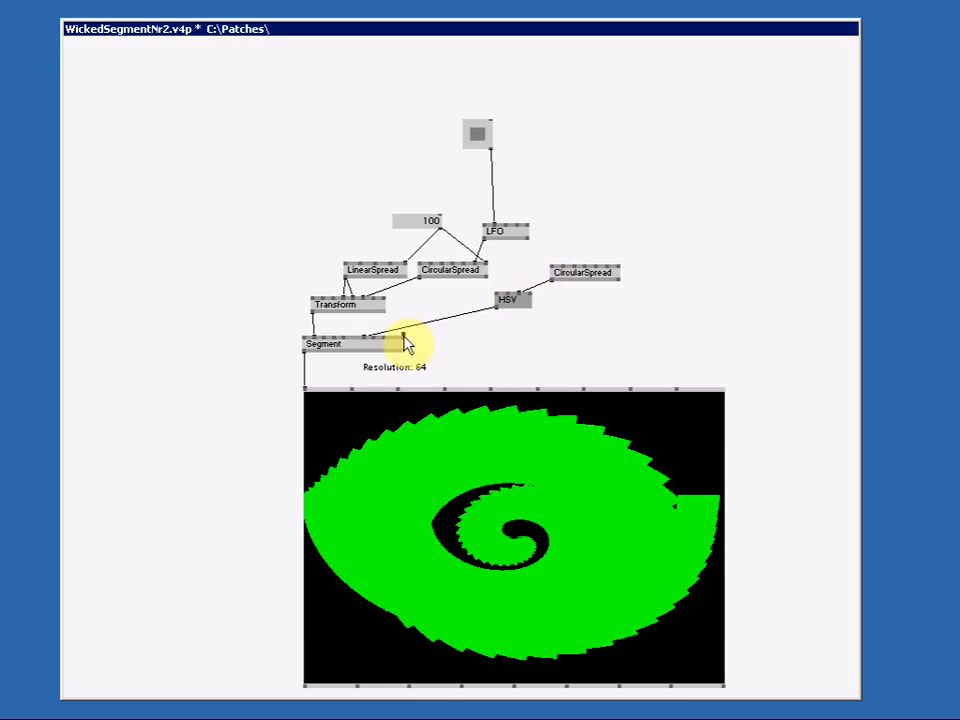
mouse_move(615, 273)
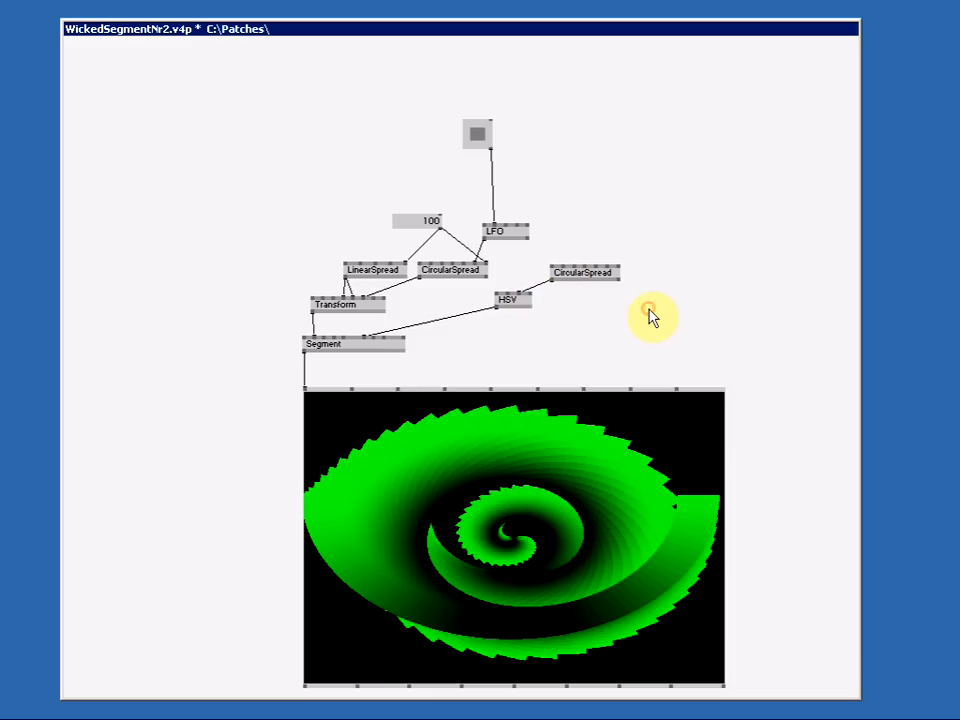
mouse_move(635, 217)
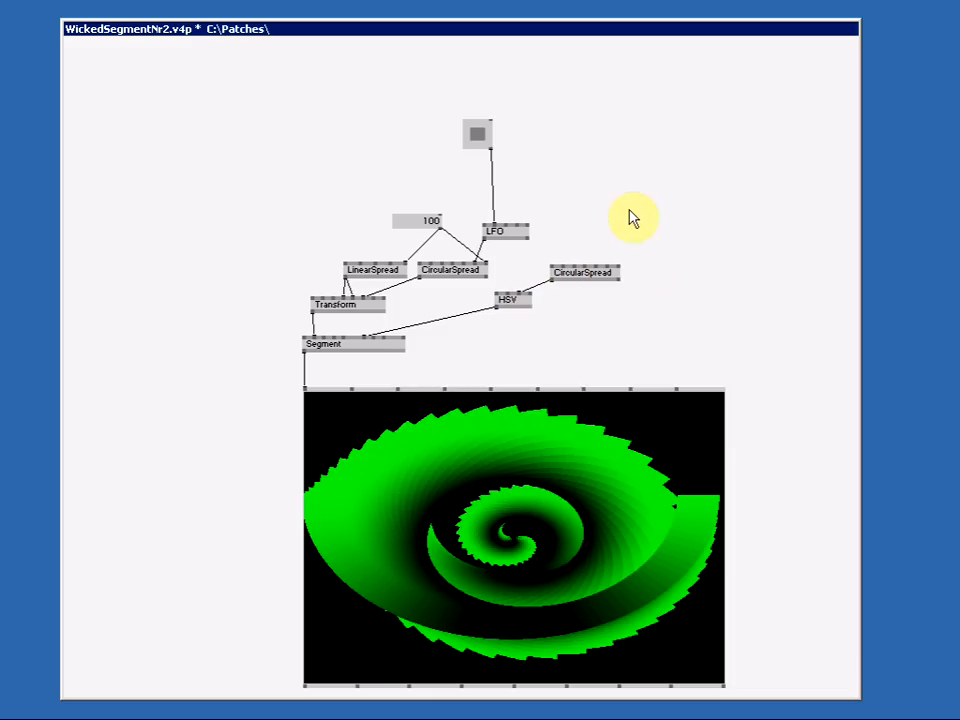
- Create a second LFO linked to the top toggle and lower HSV Alpha to 0.56
double_click(632, 216)
text(LFO)
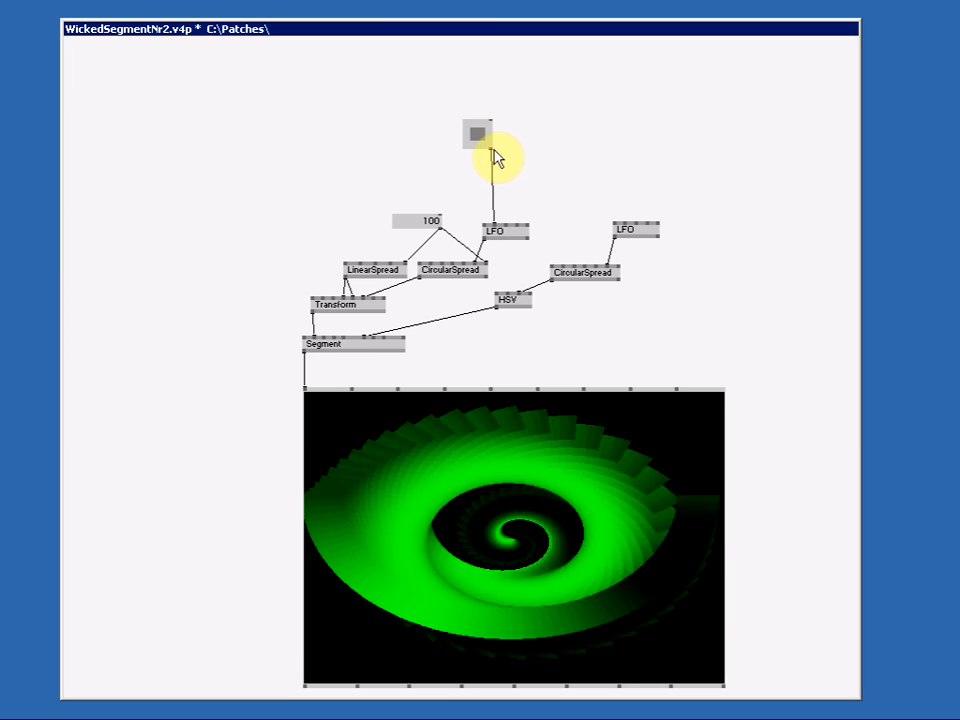
drag(490, 140, 630, 225)
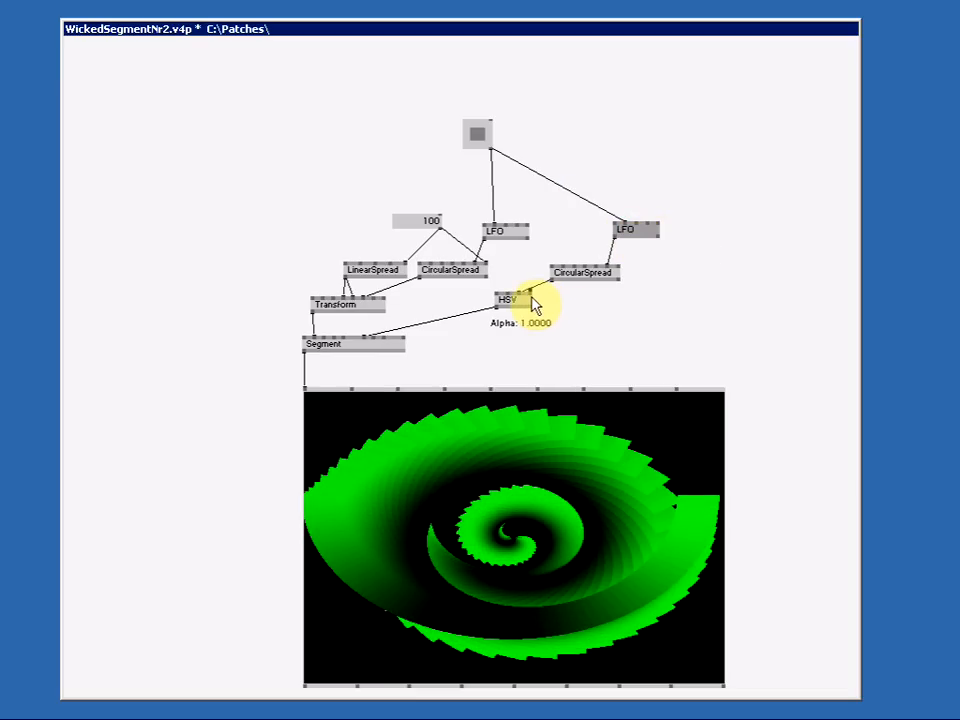
drag(535, 305, 535, 320)
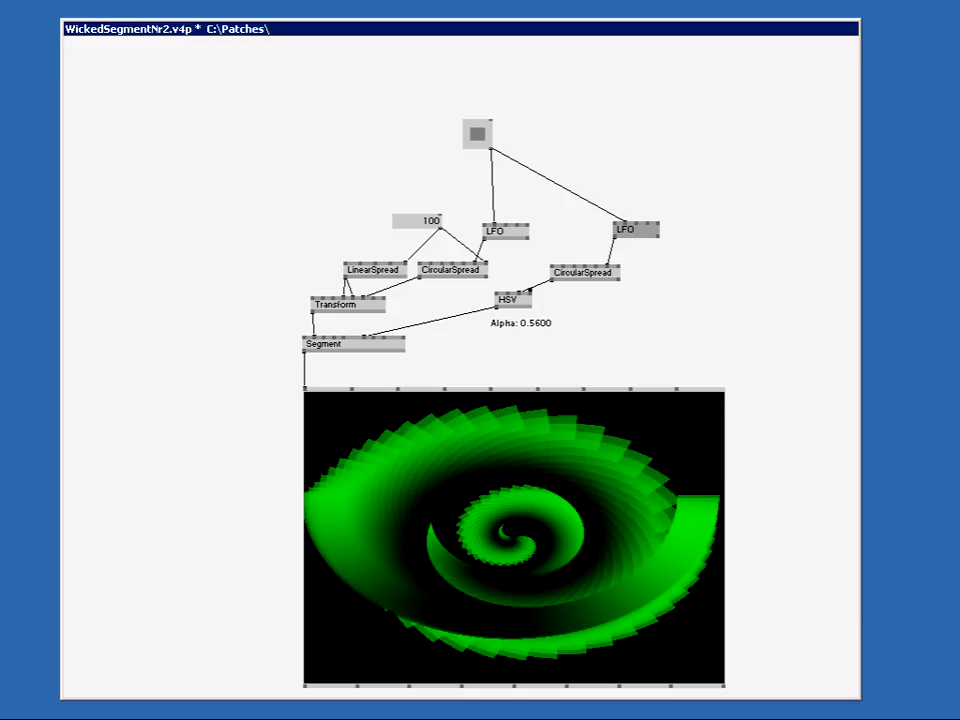
mouse_move(783, 54)
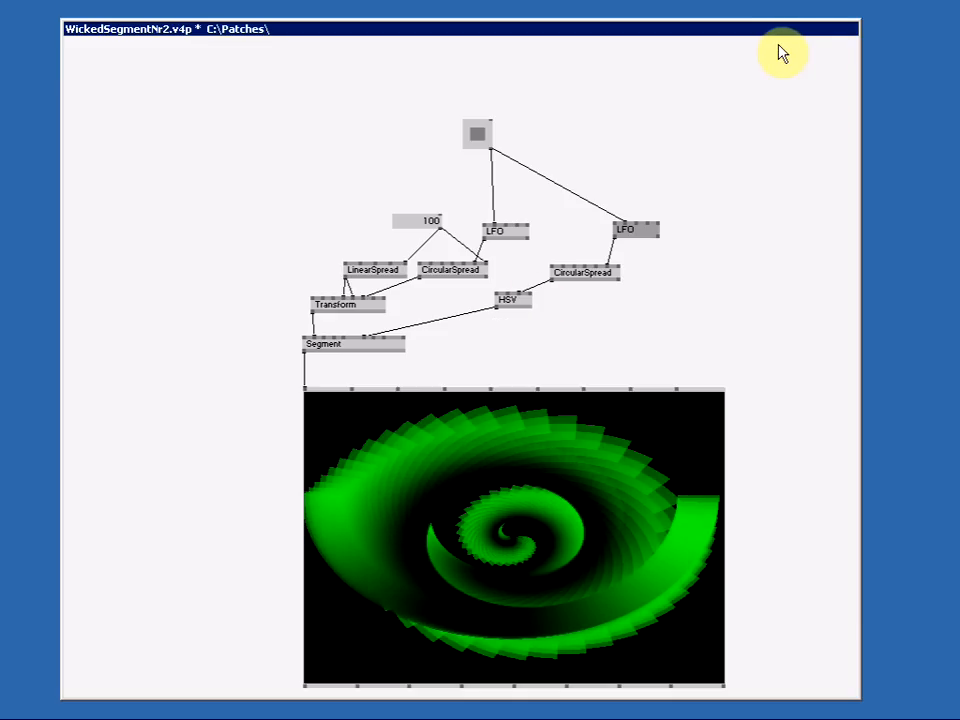
mouse_move(225, 305)
text(b)
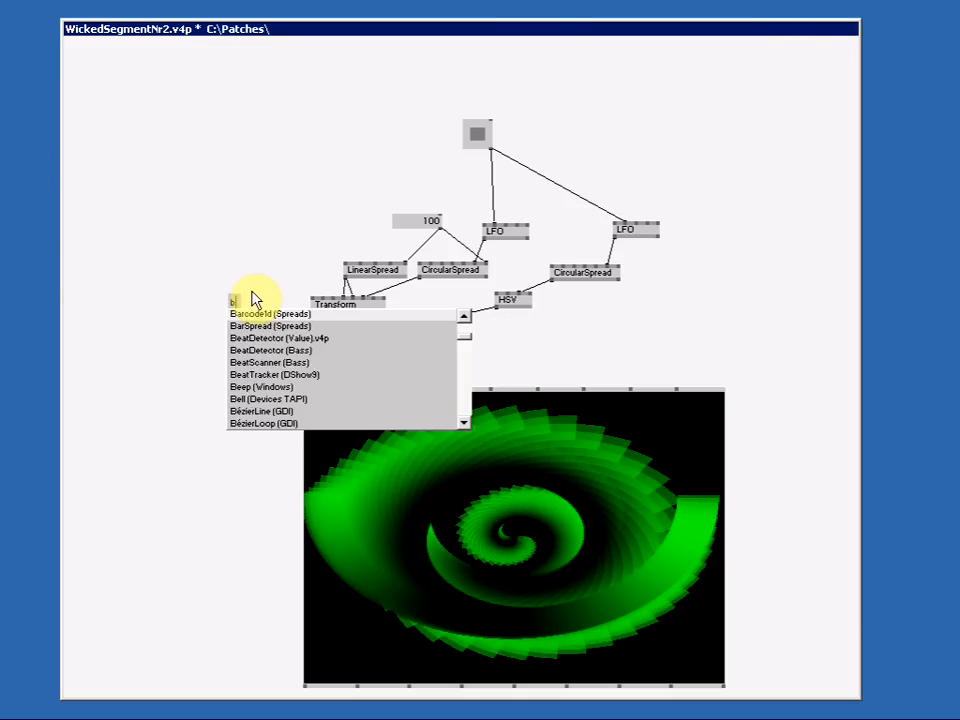
- Add a Blend (EX9.RenderState) node and connect it to Segment's render state pin
text(len)
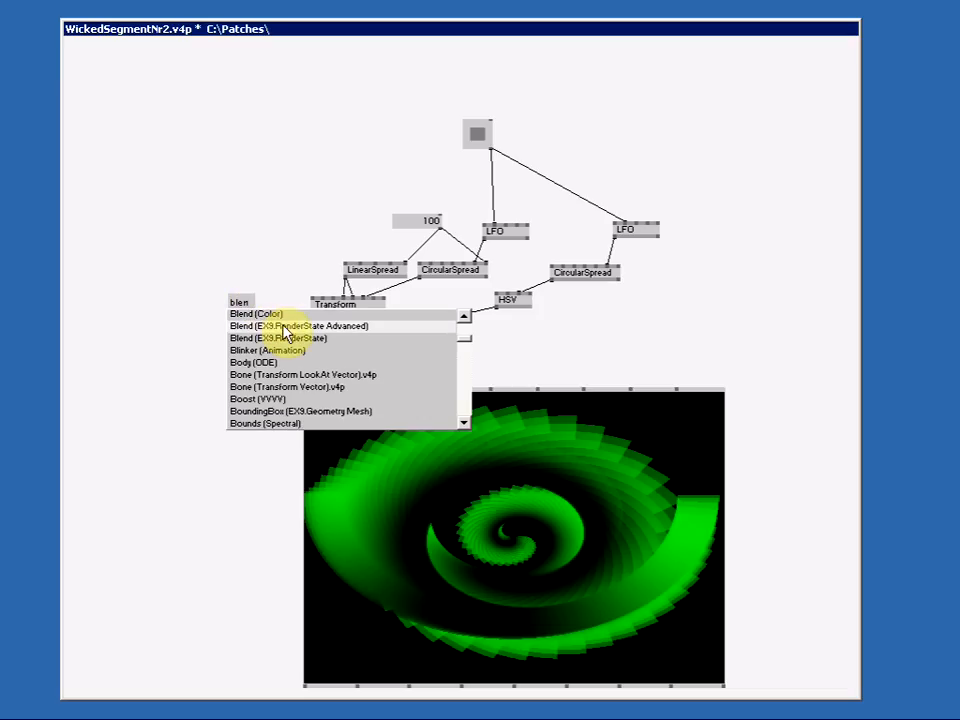
click(255, 313)
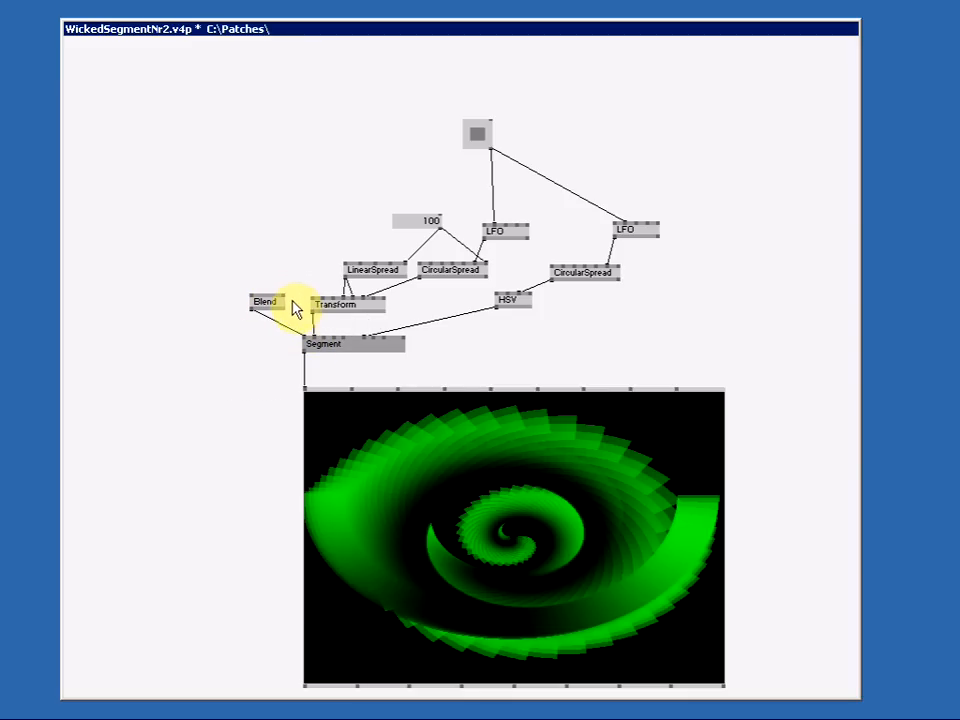
mouse_move(310, 345)
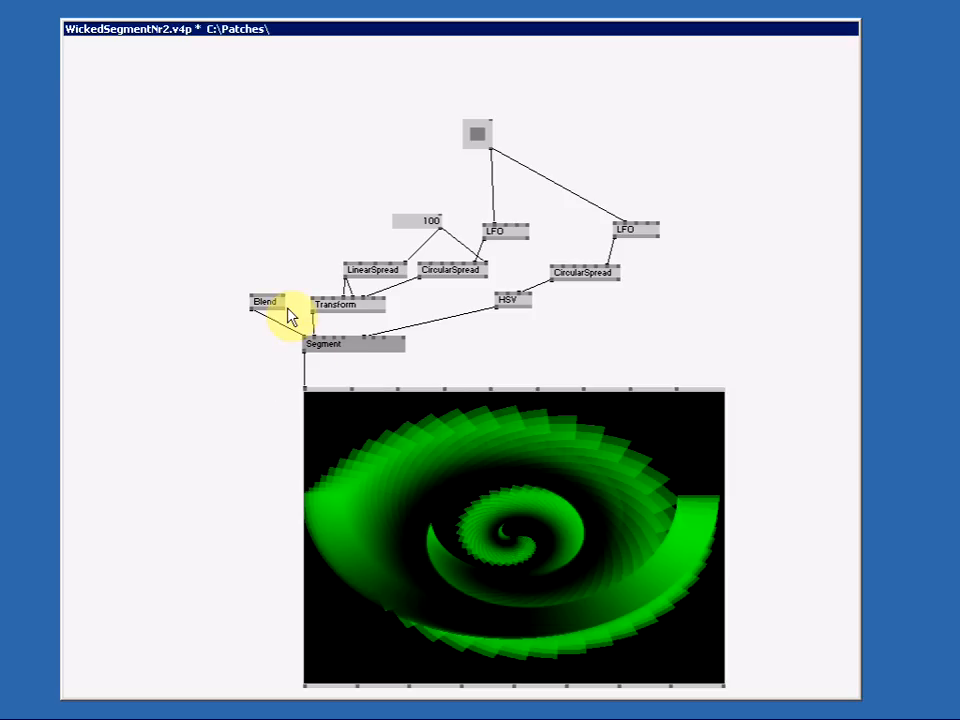
click(343, 304)
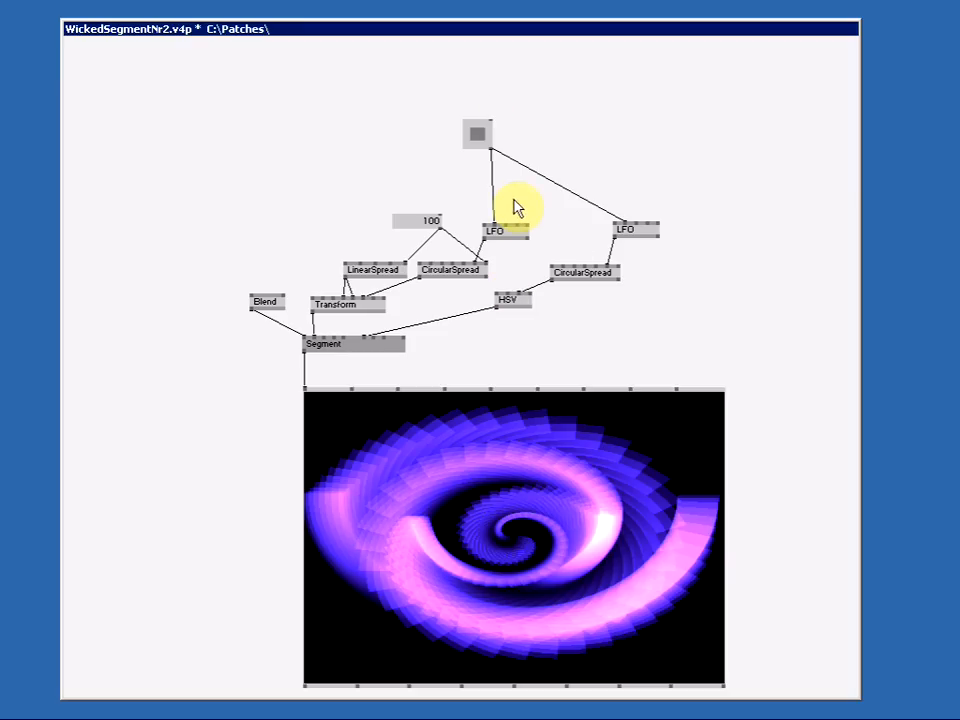
mouse_move(478, 138)
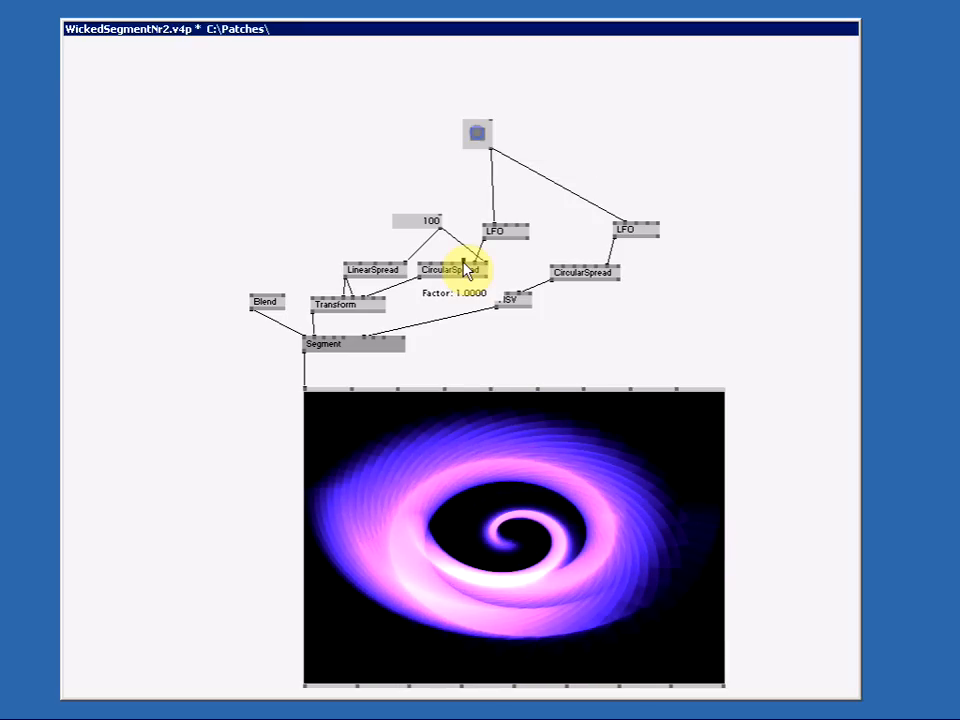
- Adjust the first CircularSpread's Factor until the segments form one smooth glowing pink-purple spiral
click(477, 133)
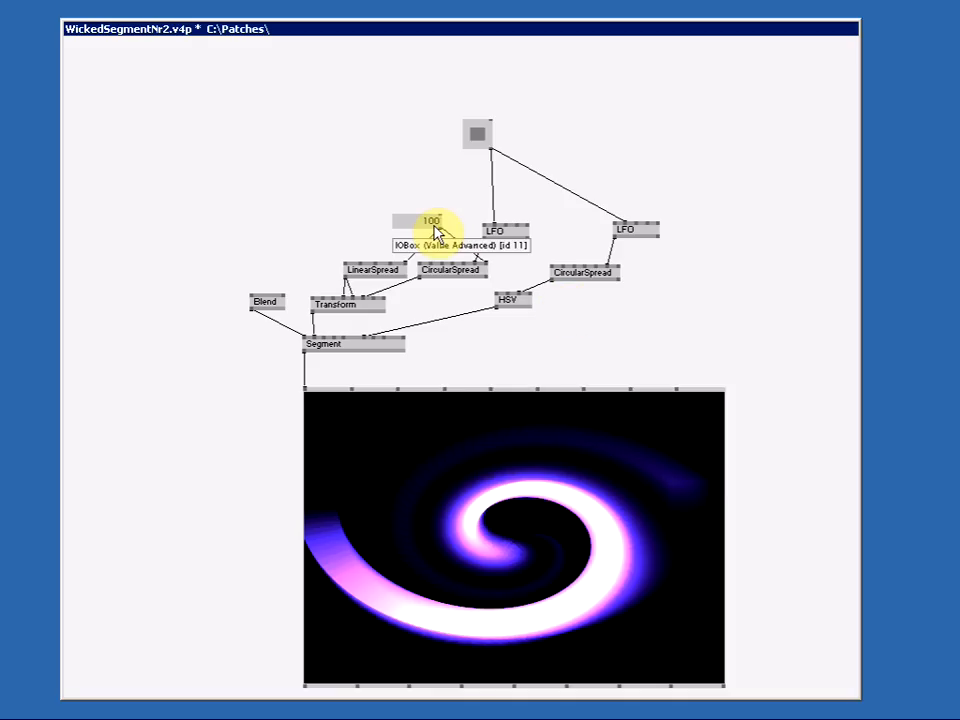
mouse_move(423, 341)
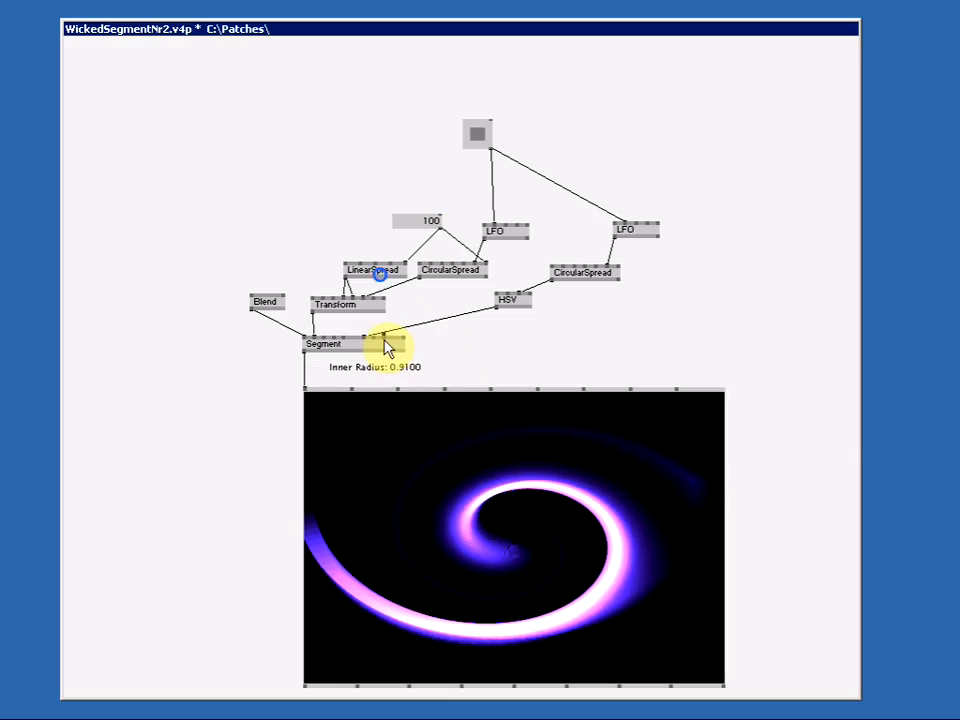
mouse_move(420, 295)
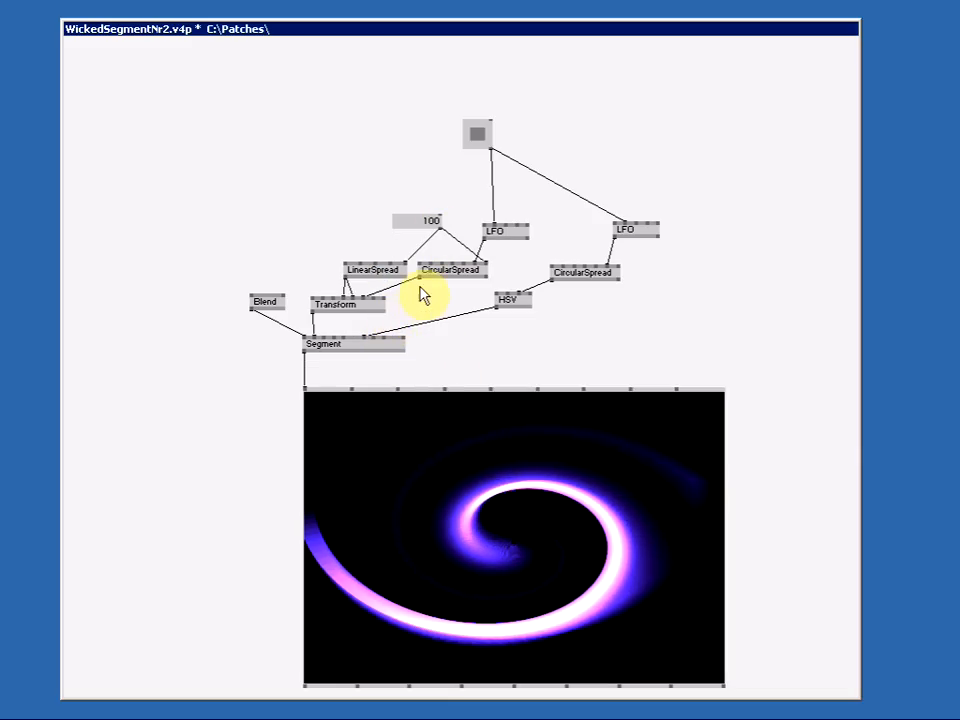